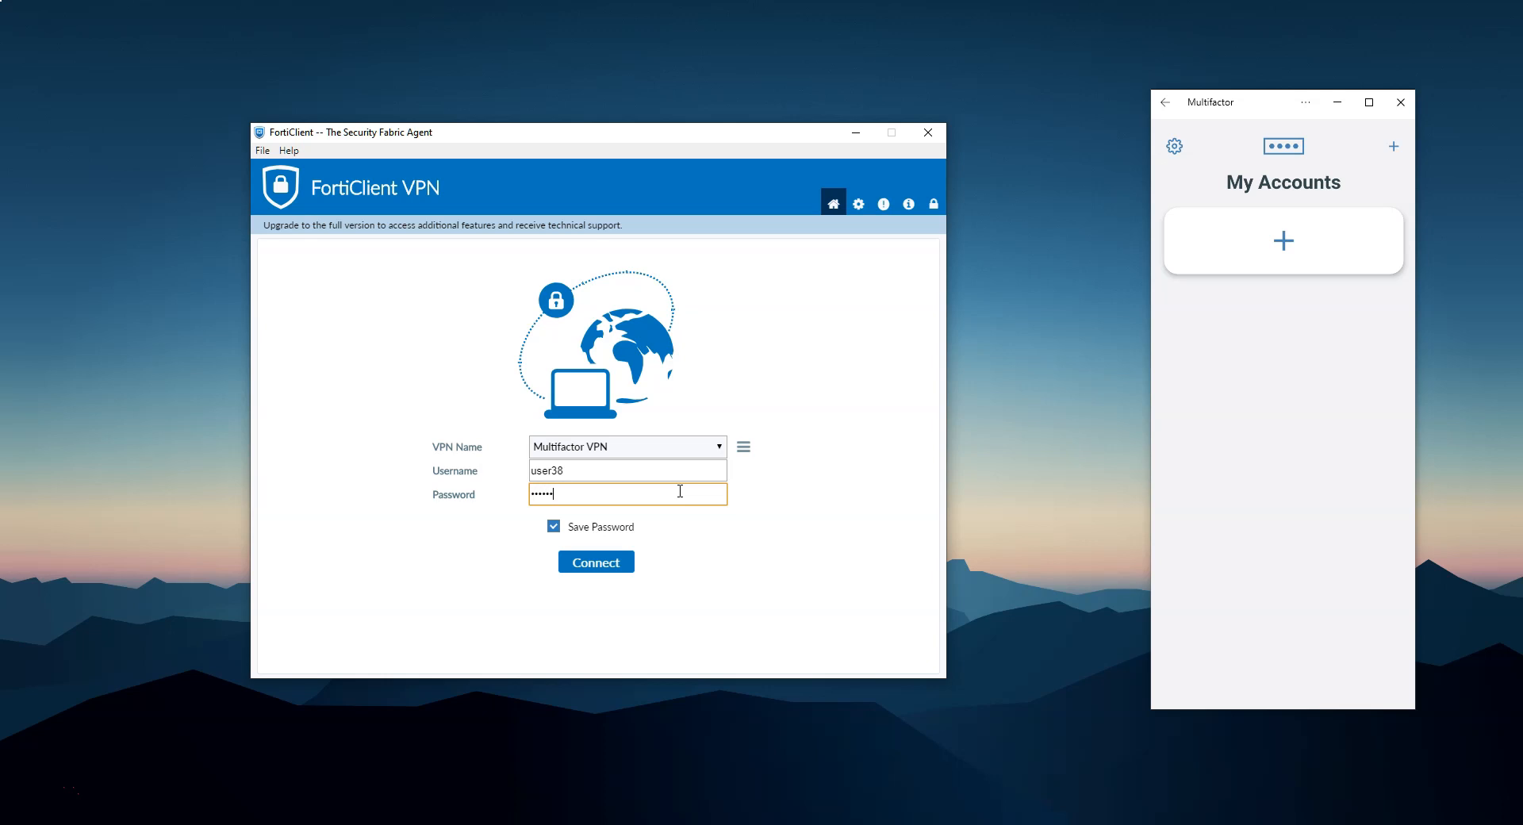
- Start the VPN connection as user38
{"action": "left_click", "coordinate": [596, 562]}
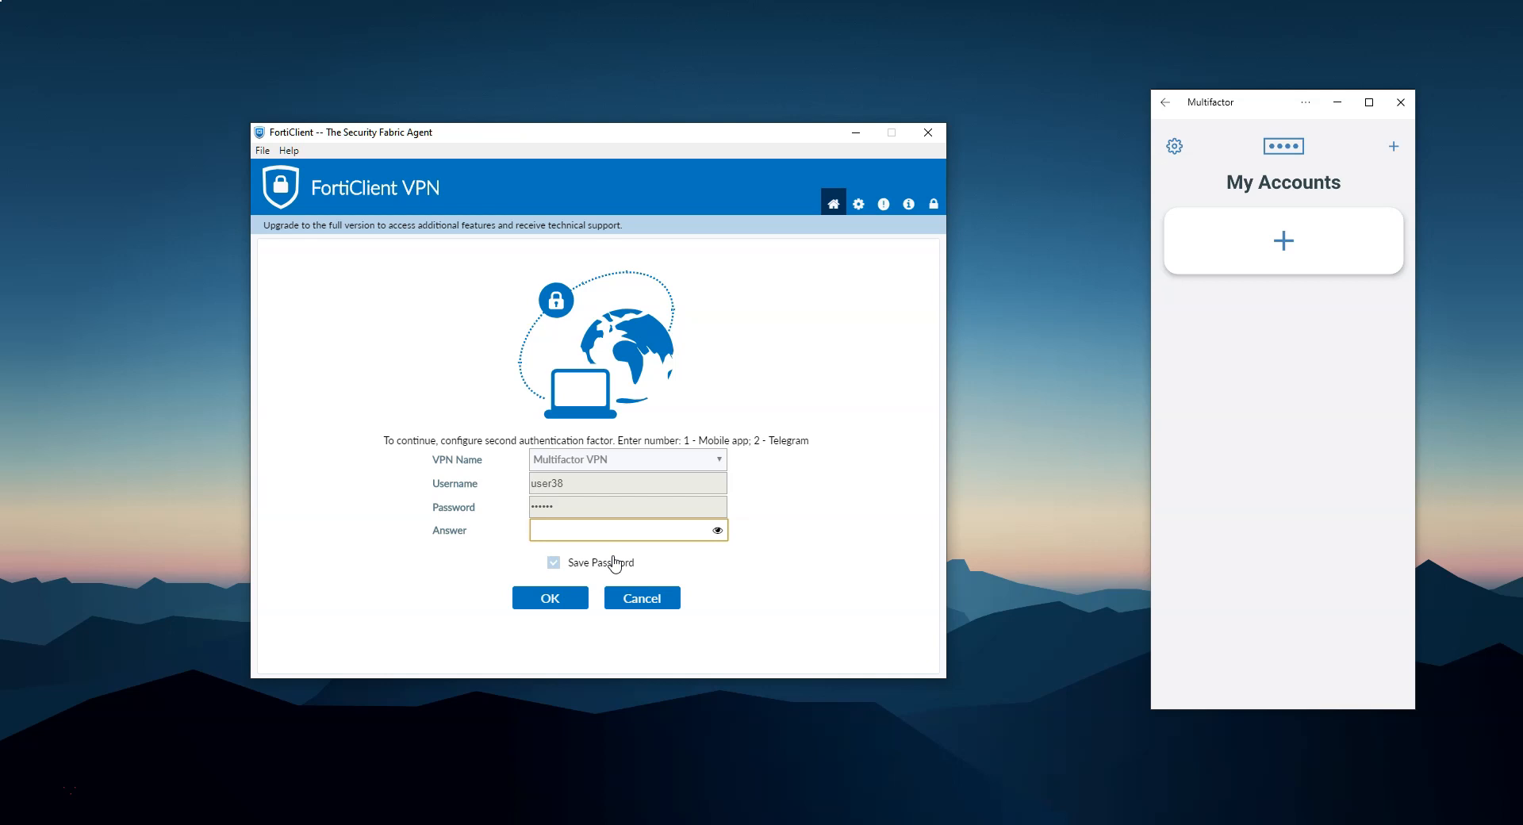
{"action": "mouse_move", "coordinate": [735, 449]}
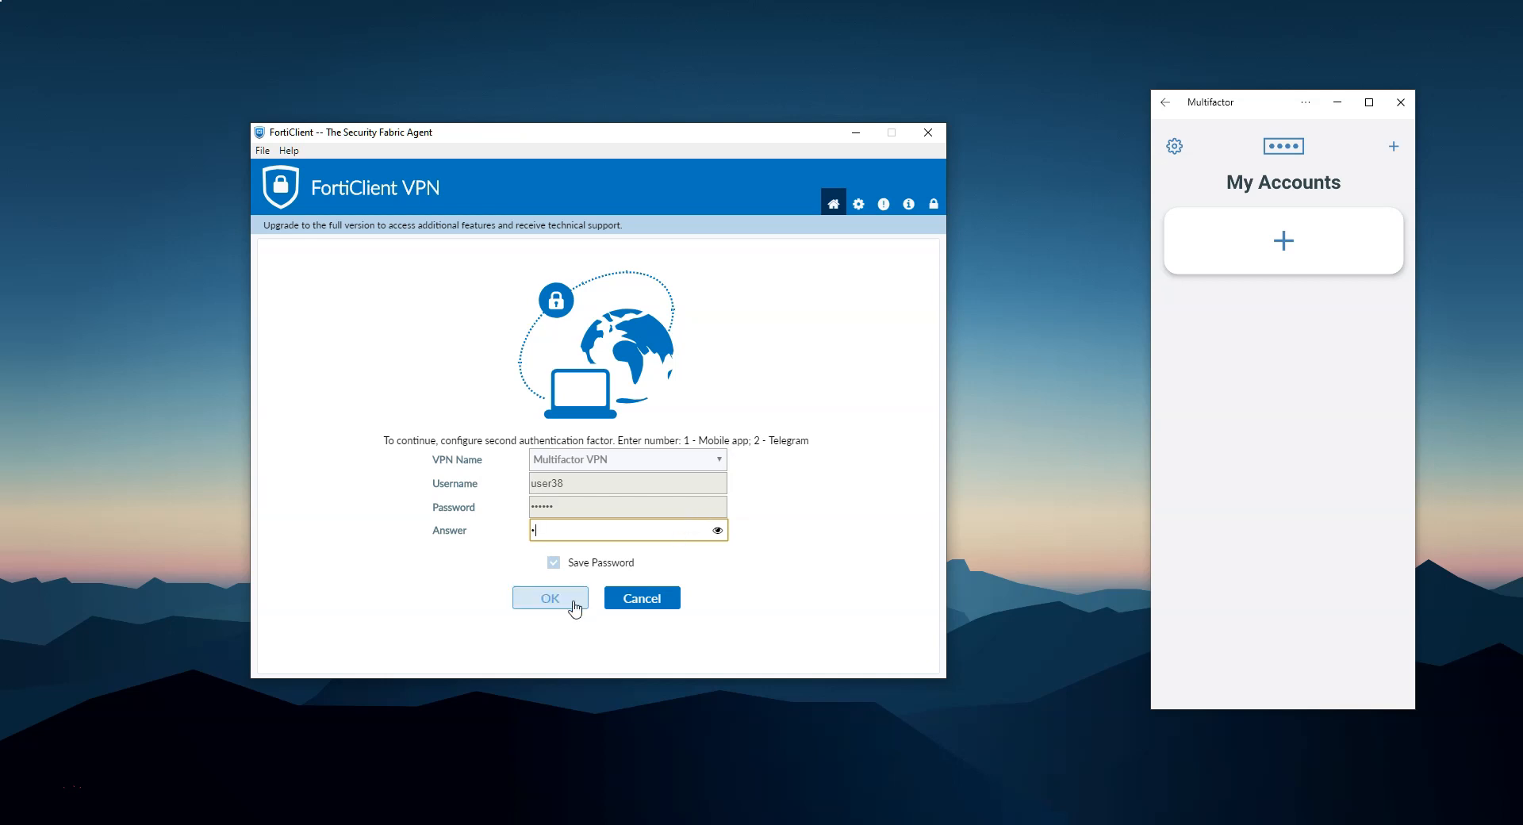
{"action": "left_click", "coordinate": [549, 597]}
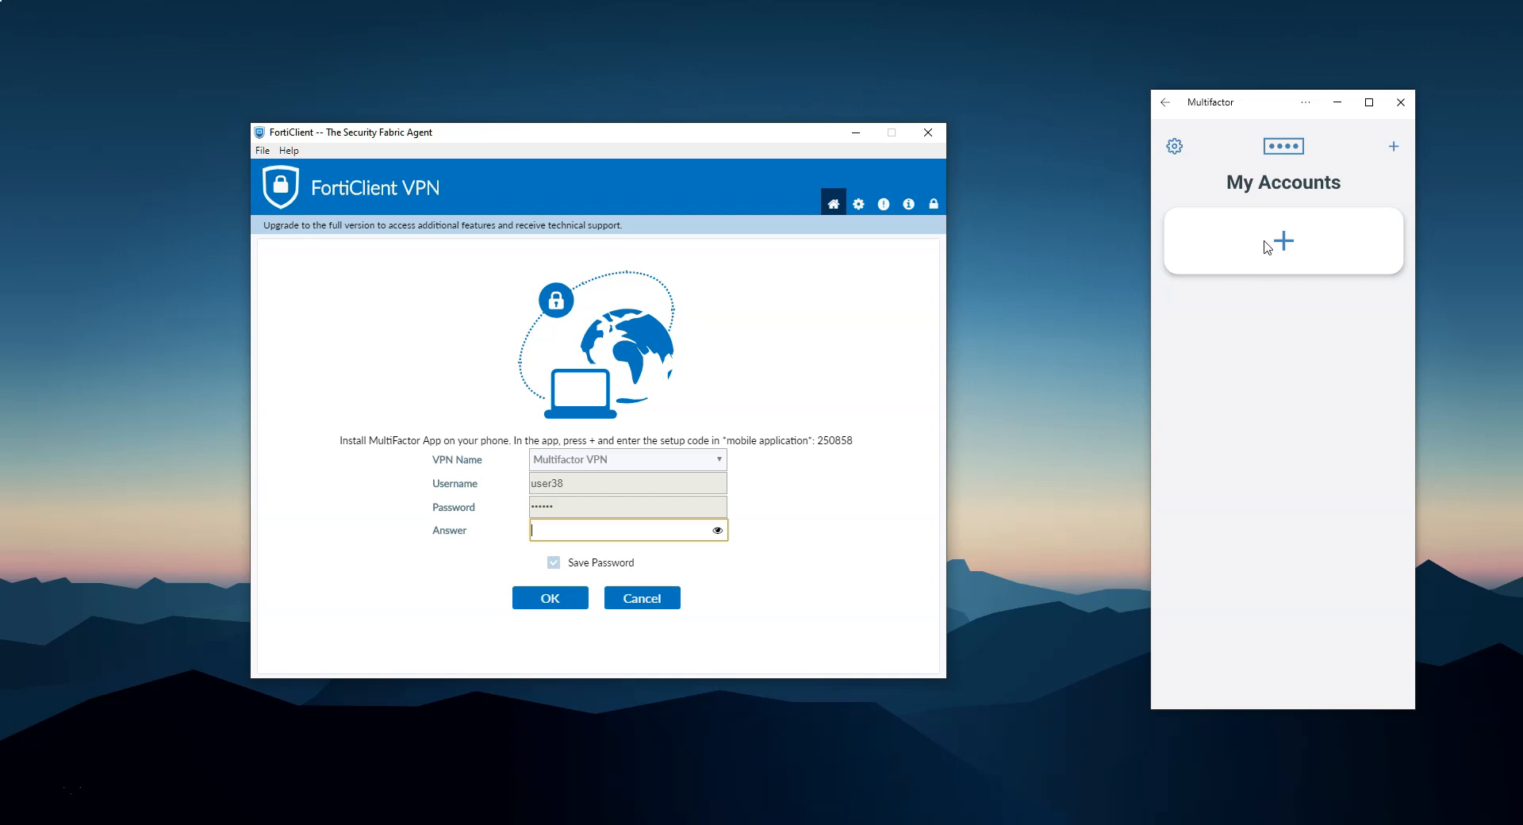
{"action": "left_click", "coordinate": [1281, 241]}
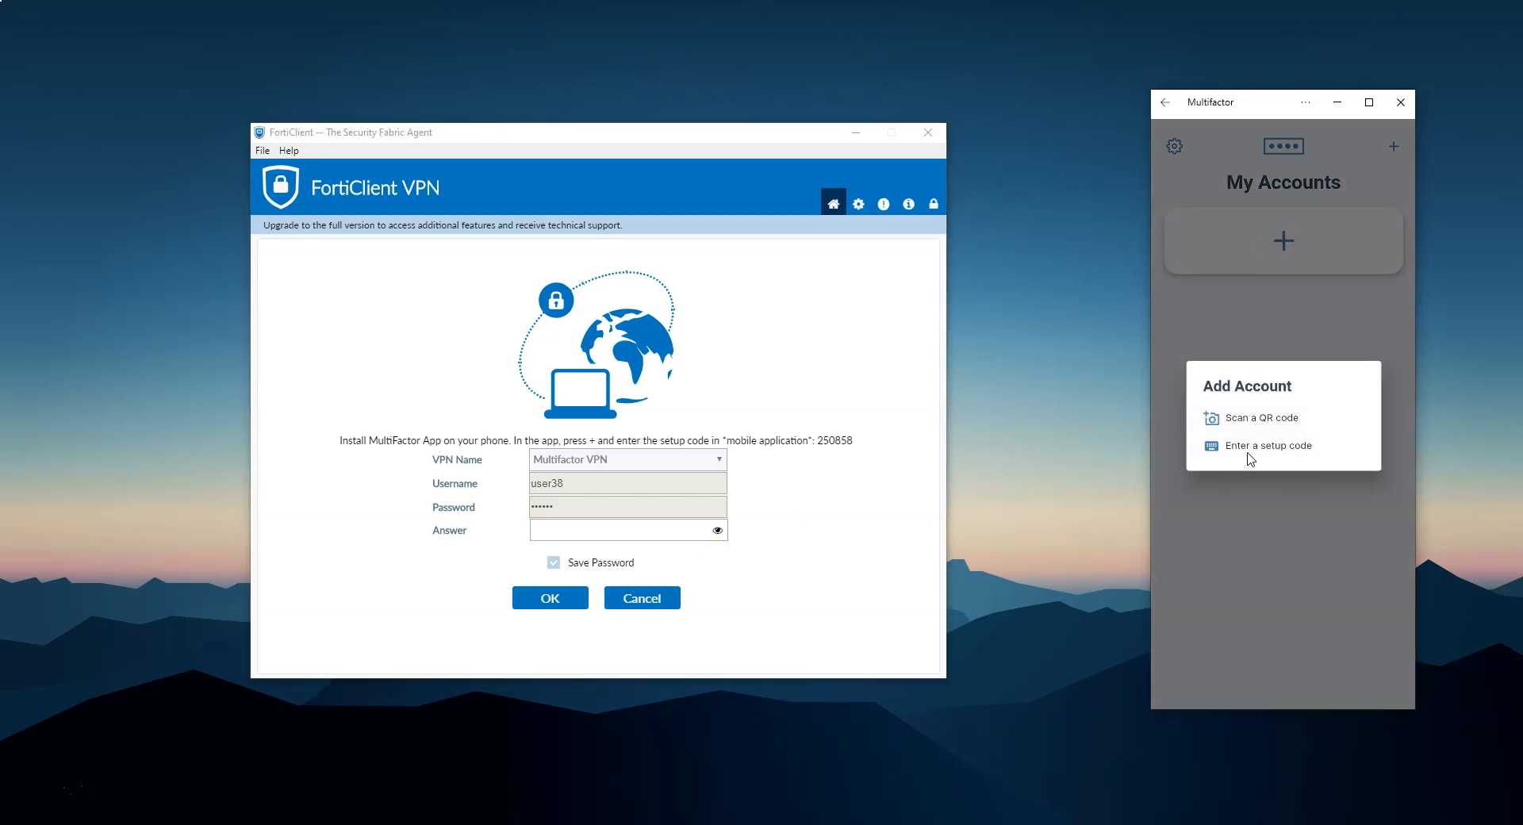
{"action": "left_click", "coordinate": [1268, 445]}
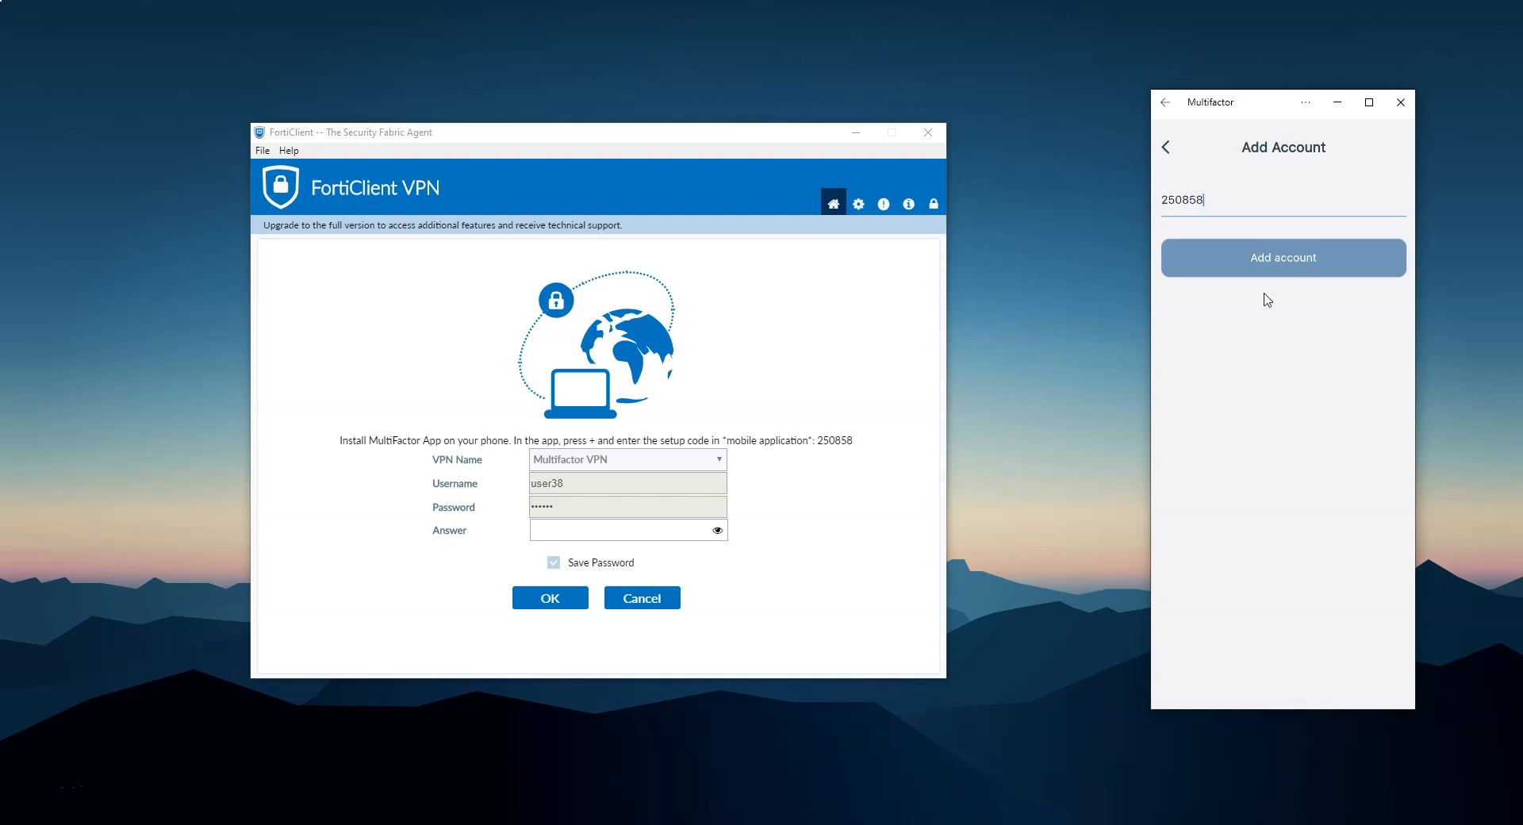
{"action": "left_click", "coordinate": [1282, 257]}
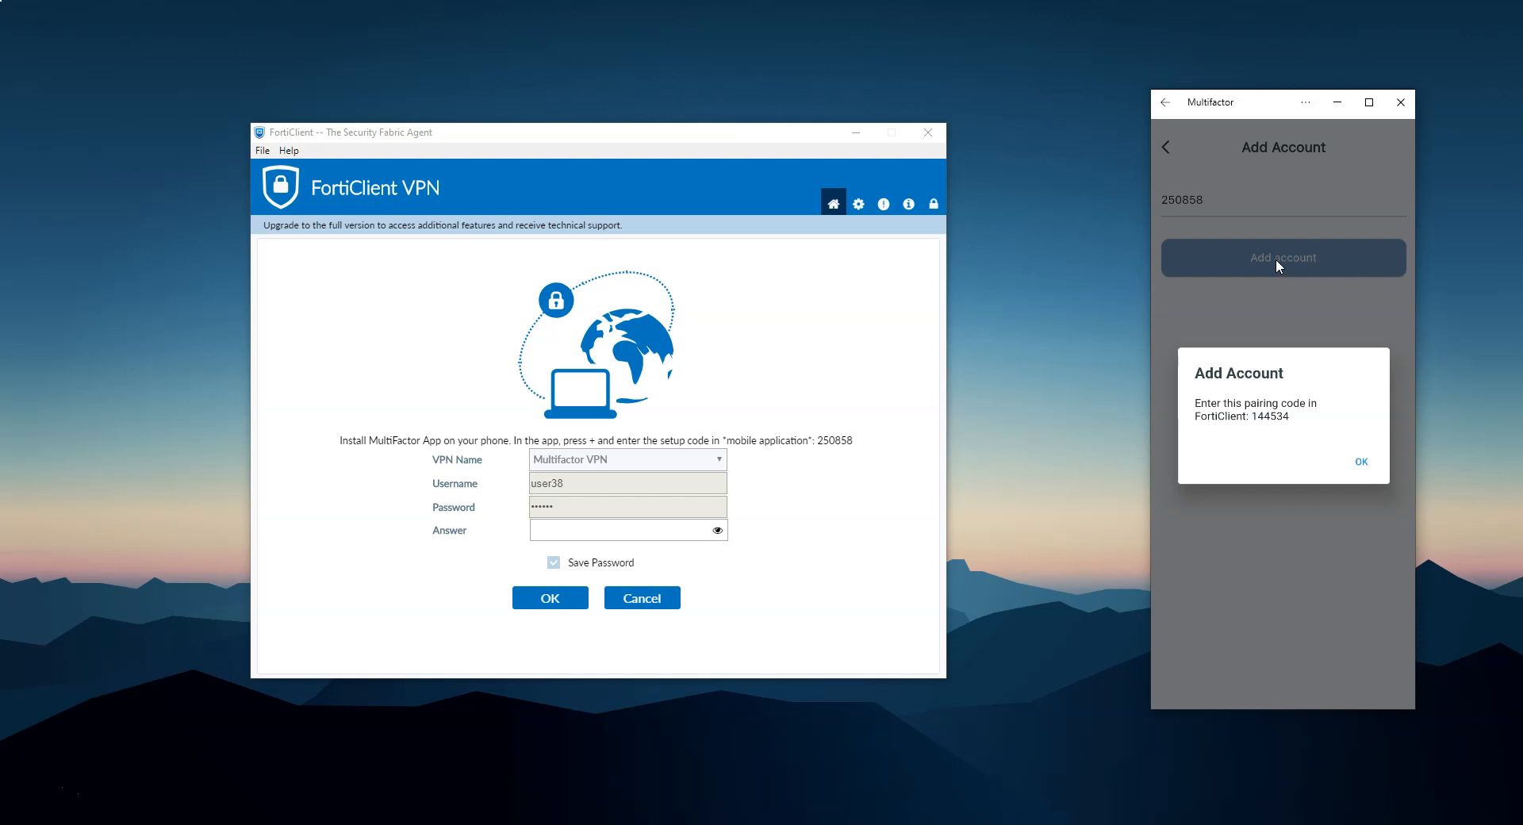
{"action": "left_click", "coordinate": [622, 530]}
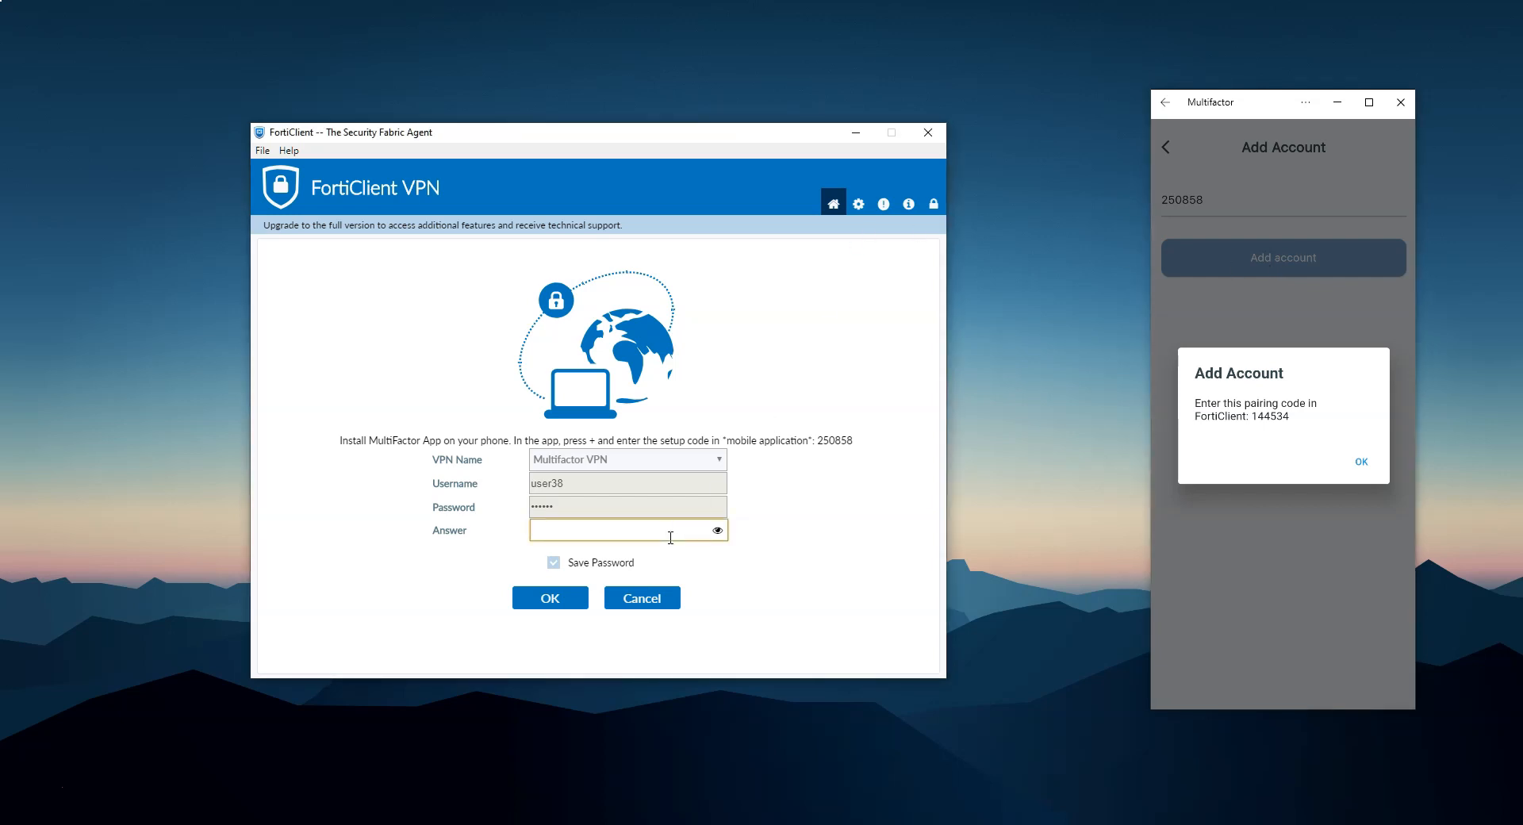
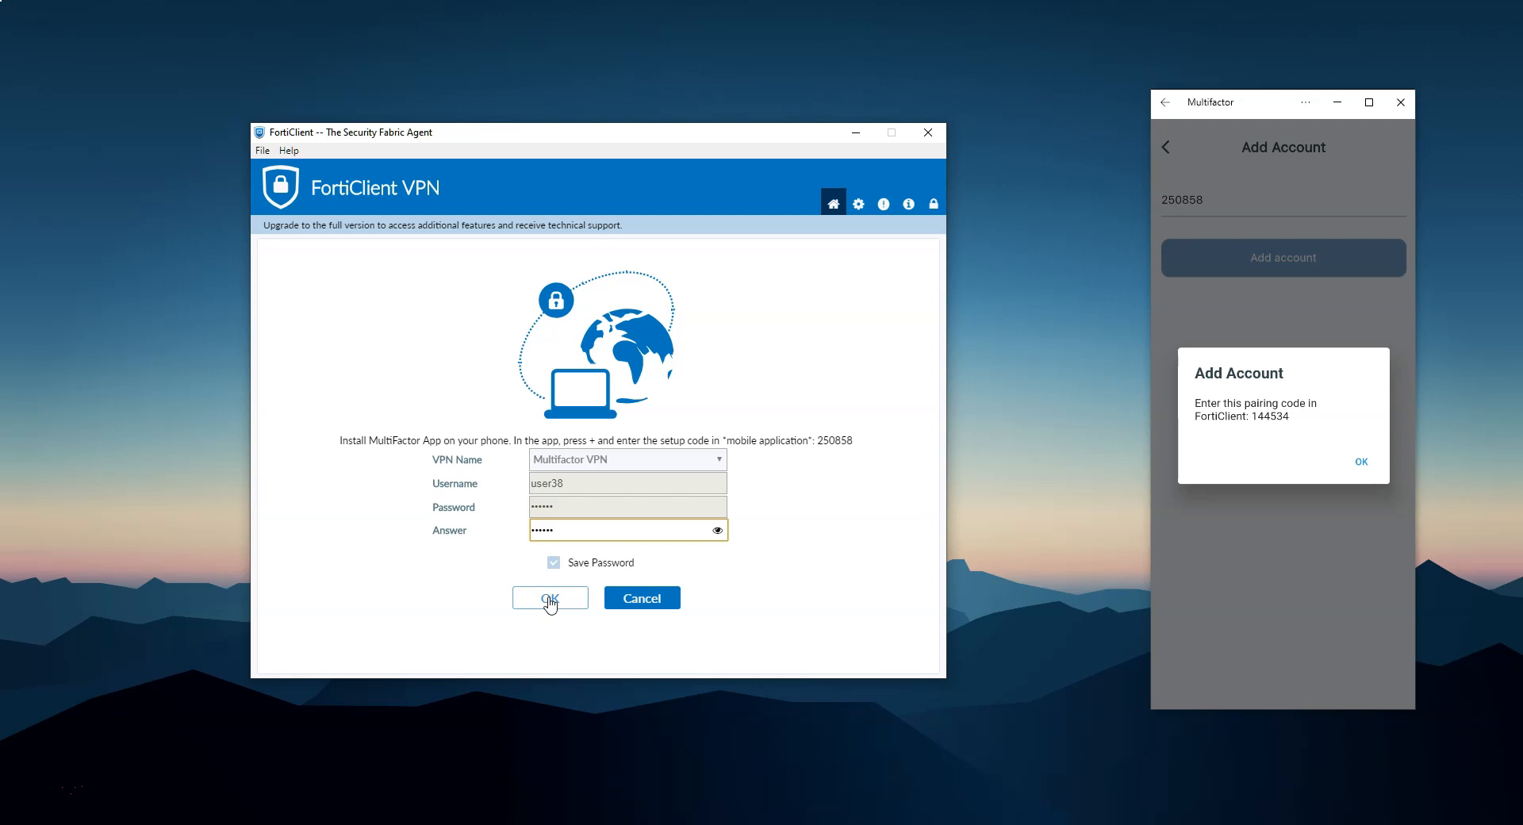
{"action": "left_click", "coordinate": [550, 597]}
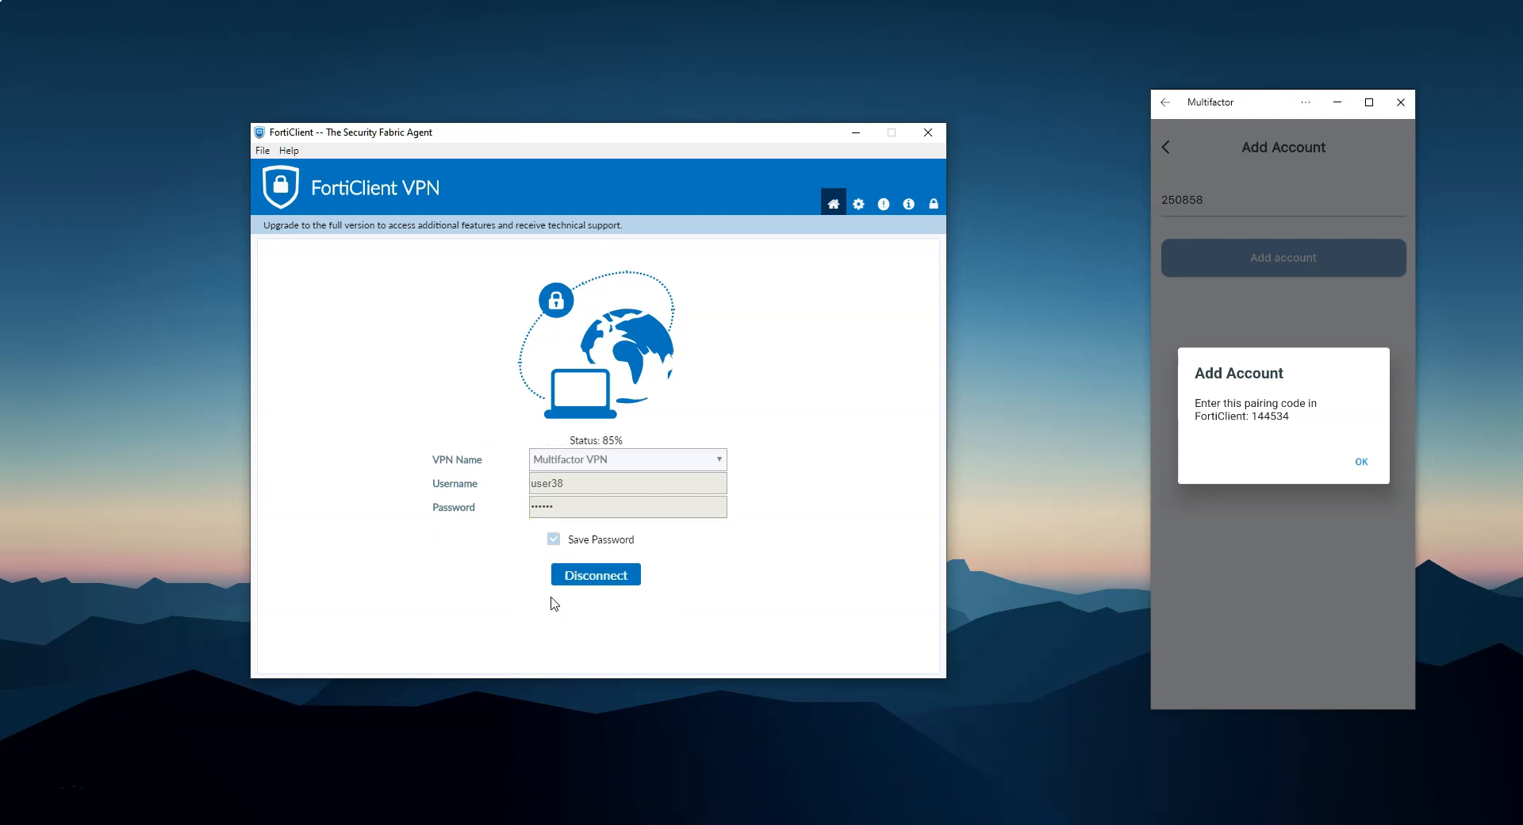
- Dismiss the Multifactor pairing message and let the VPN connect
{"action": "left_click", "coordinate": [1360, 461]}
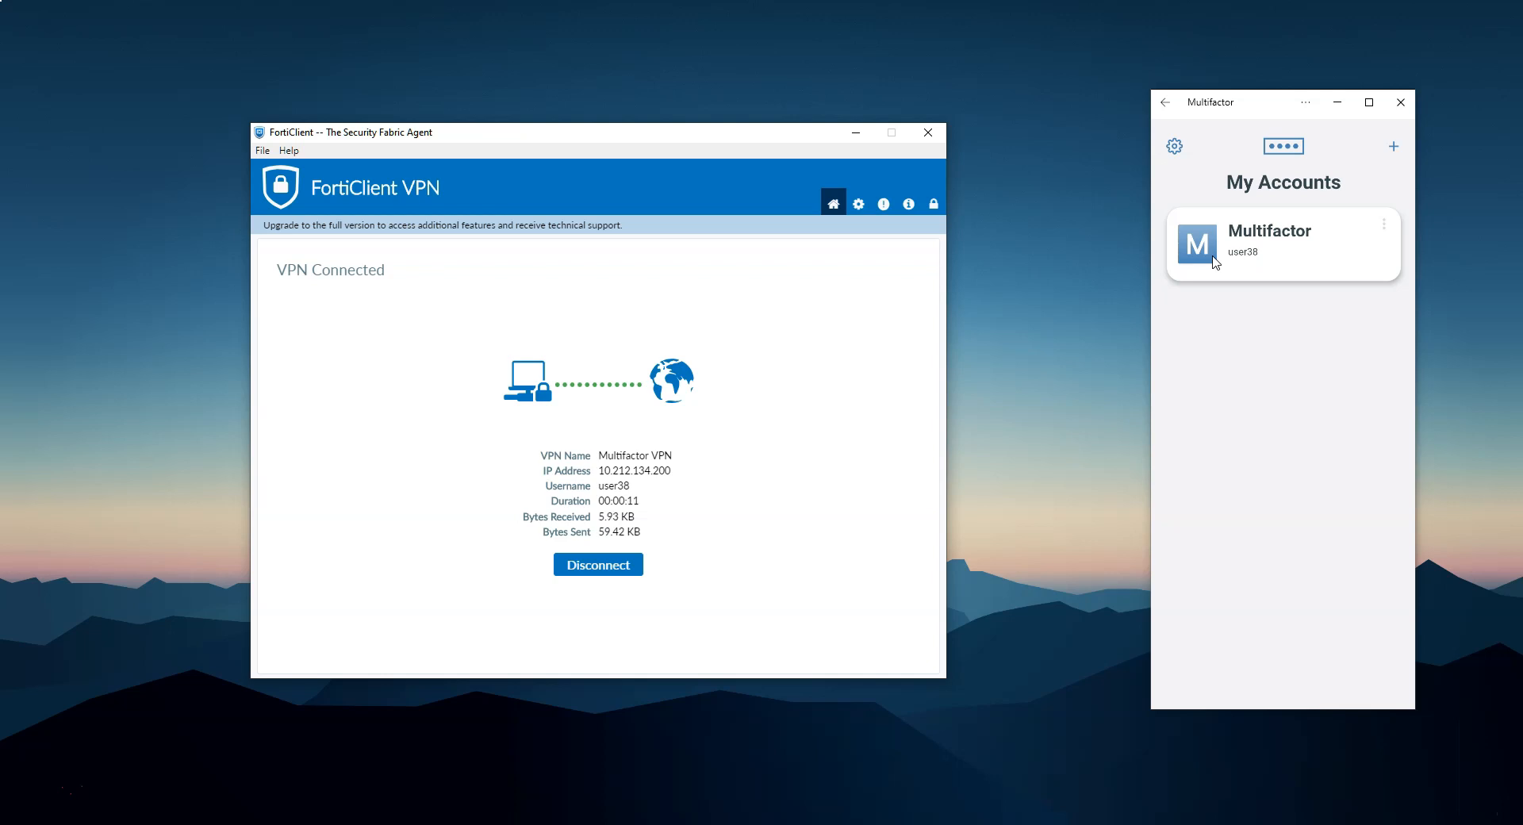
- Disconnect the VPN and reconnect to trigger the approval request
{"action": "left_click", "coordinate": [597, 565]}
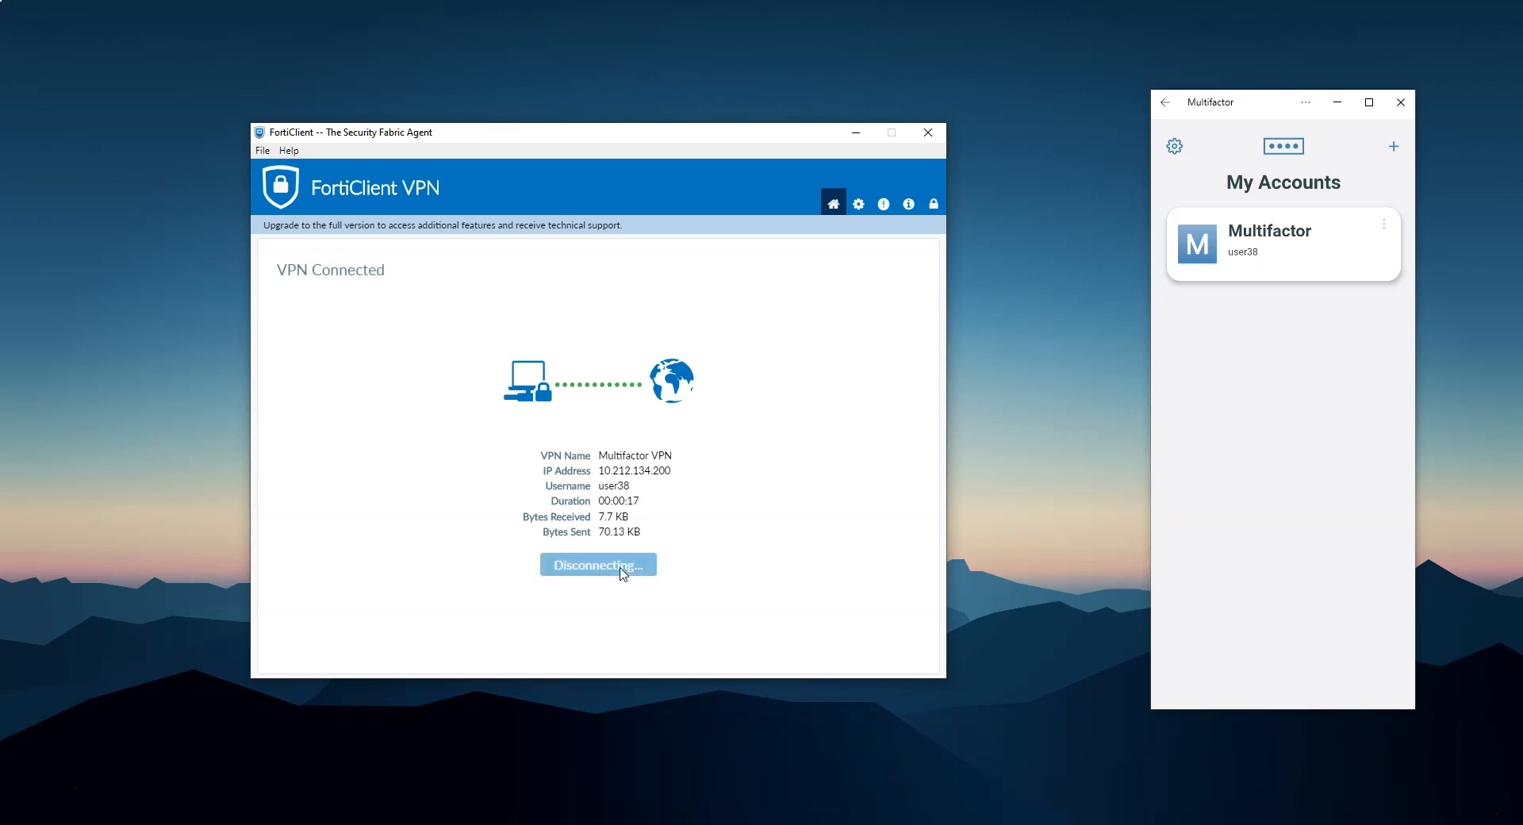
{"action": "left_click", "coordinate": [598, 565]}
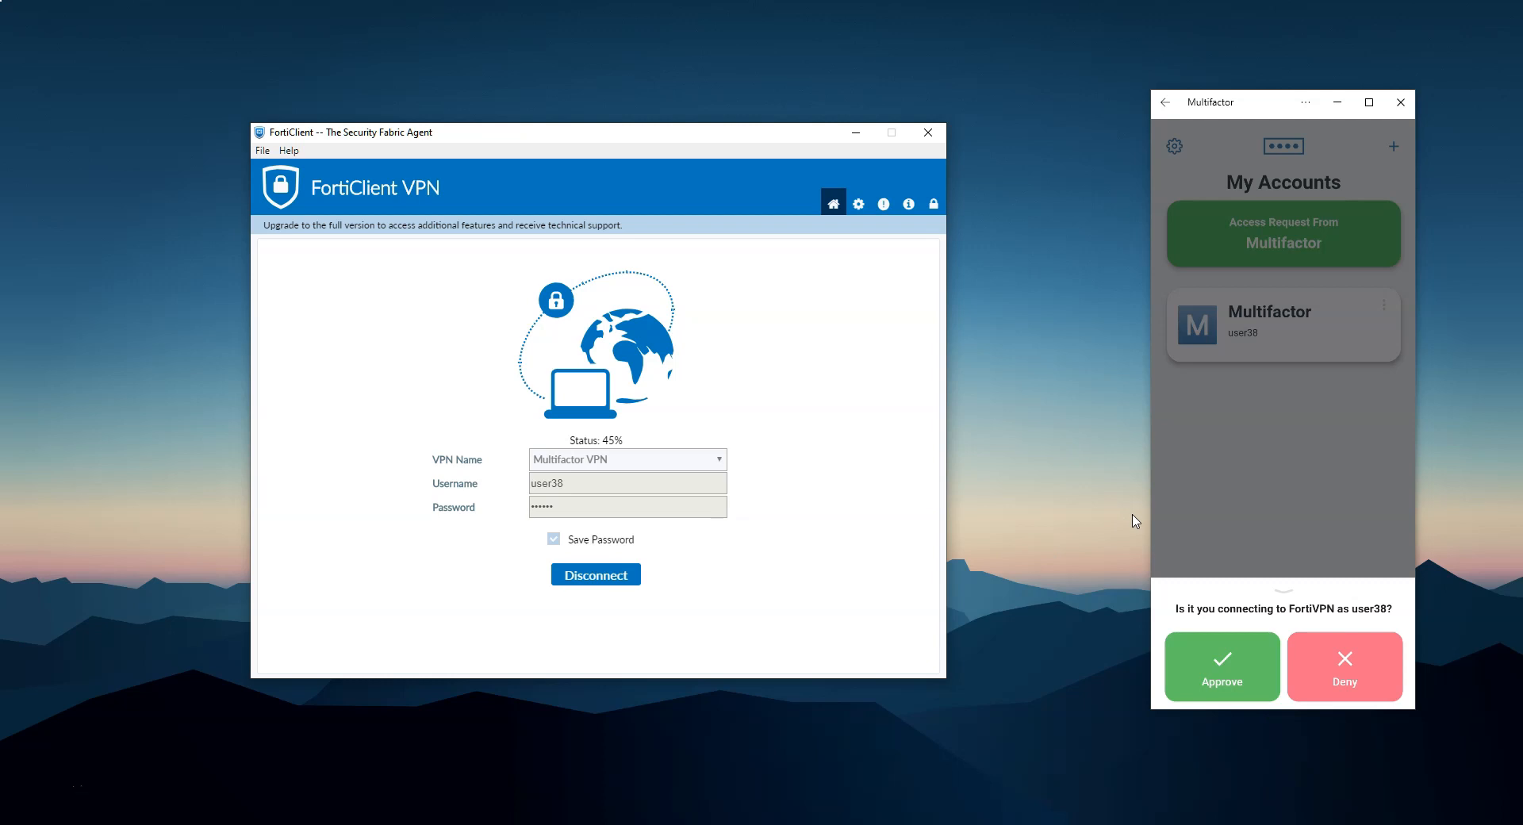
{"action": "mouse_move", "coordinate": [1250, 649]}
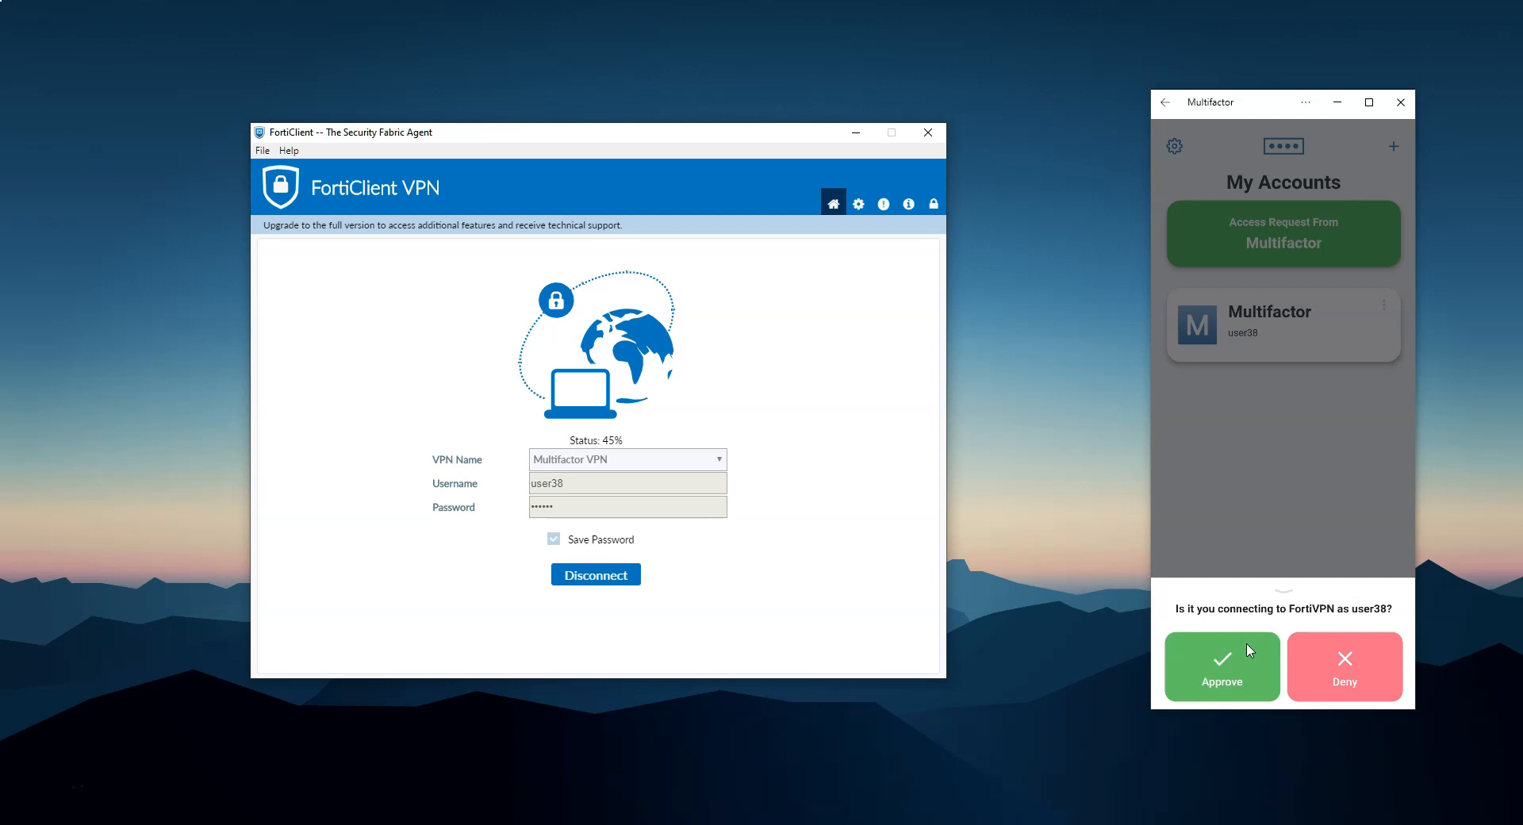